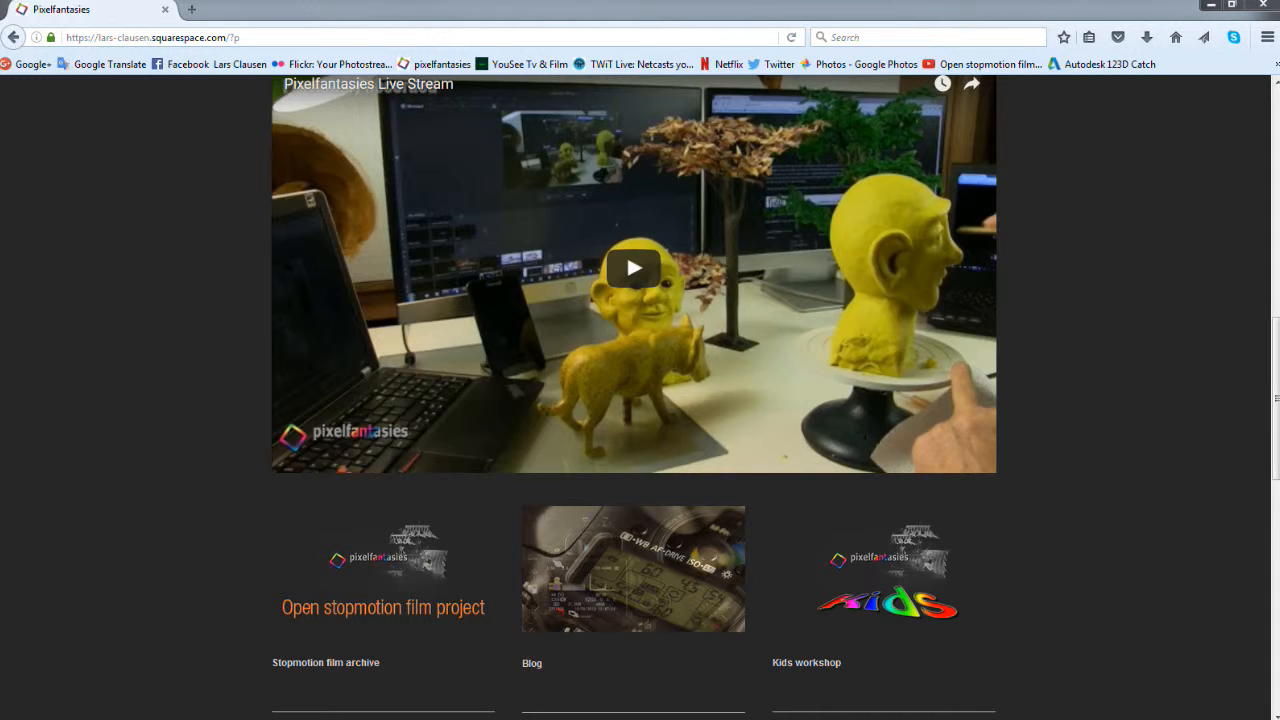
{"action": "mouse_move", "coordinate": [528, 324]}
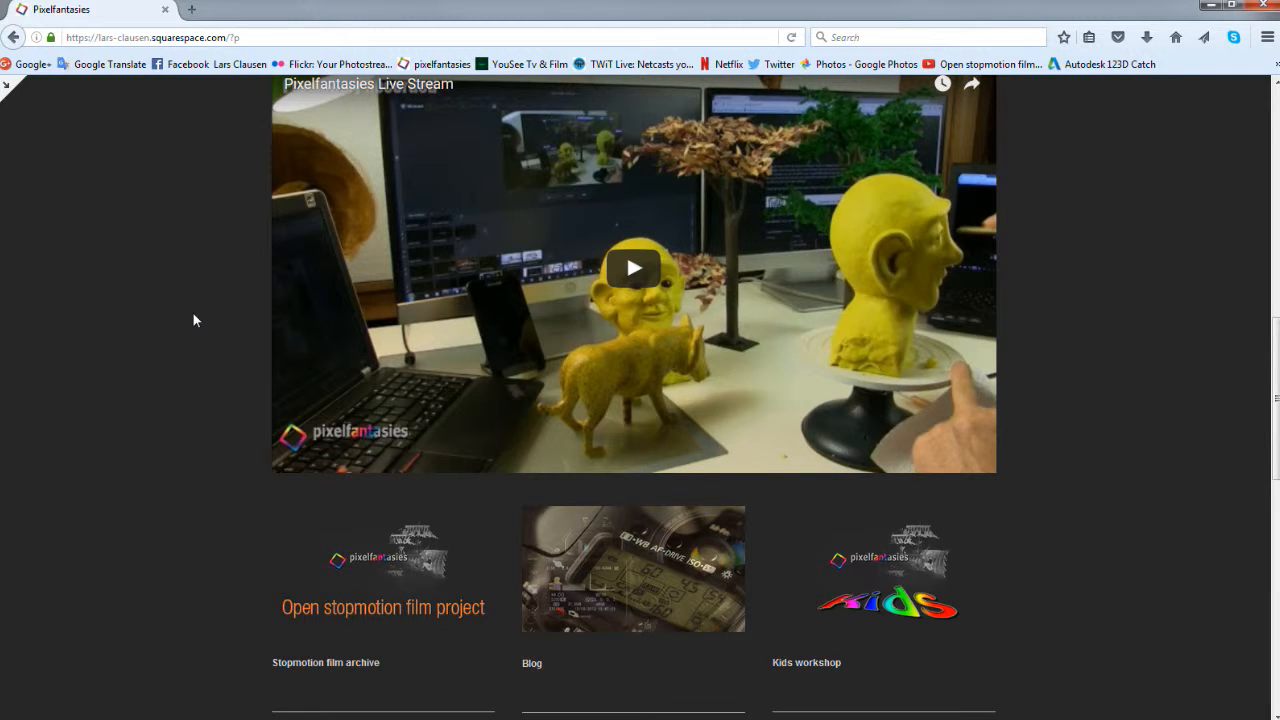
- Navigate to the Kids workshop page from the top navigation
{"action": "scroll", "scroll_direction": "up", "scroll_amount": 3}
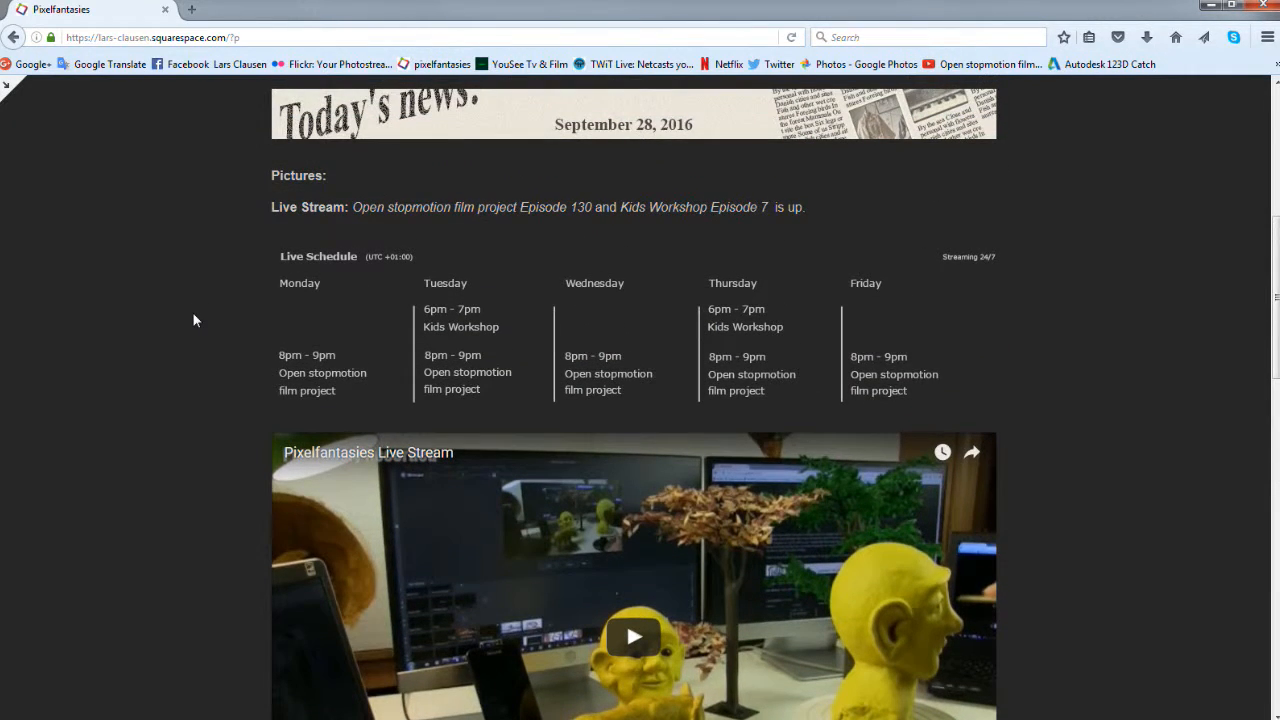
{"action": "mouse_move", "coordinate": [448, 318]}
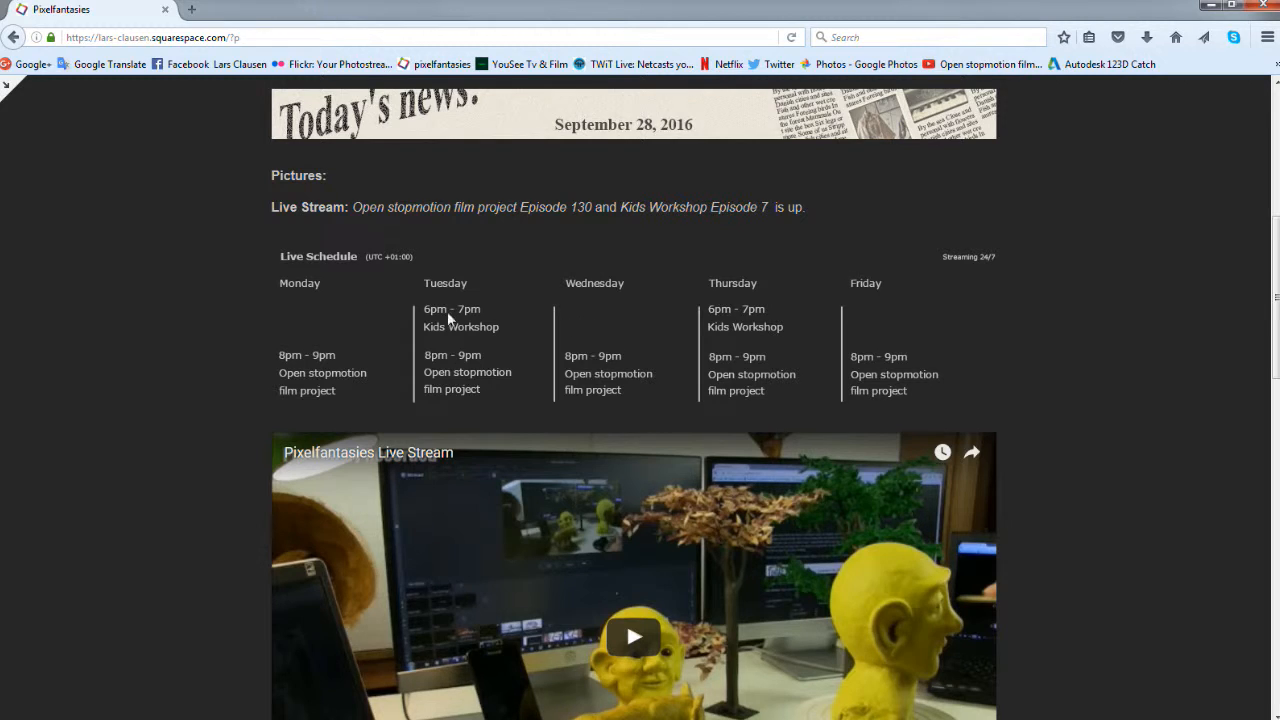
{"action": "scroll", "scroll_direction": "up", "scroll_amount": 3}
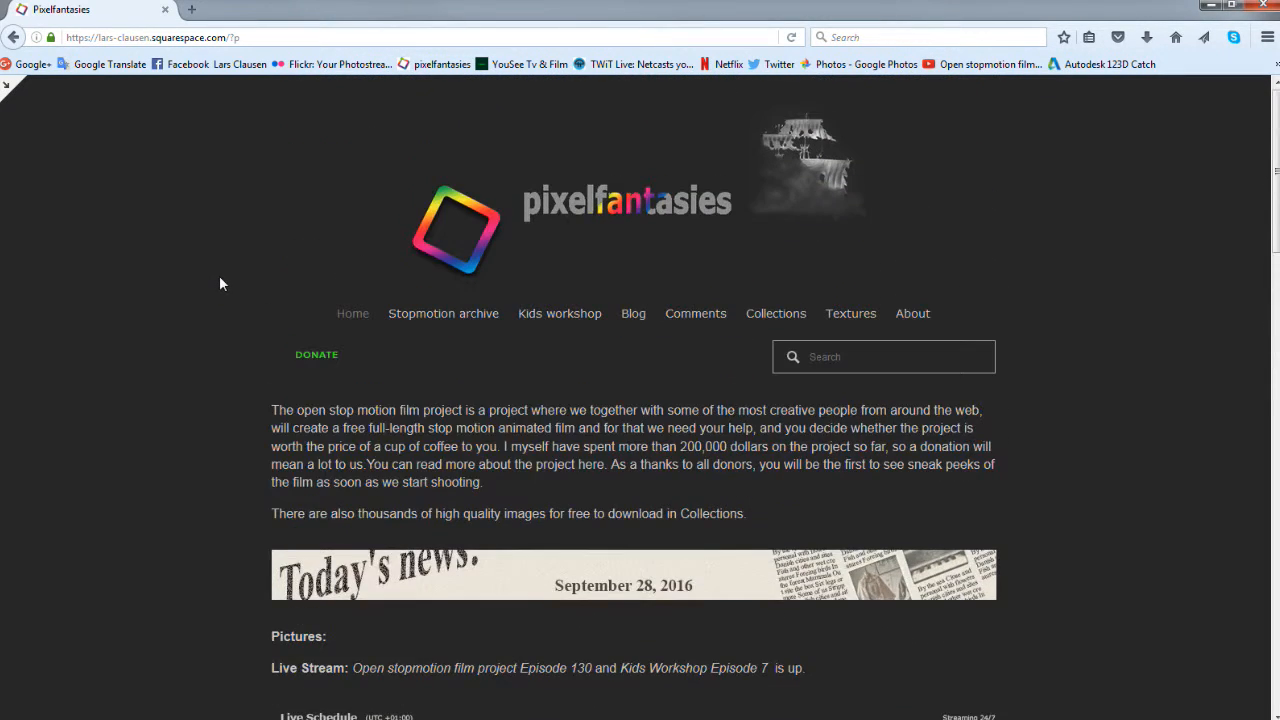
{"action": "mouse_move", "coordinate": [560, 312]}
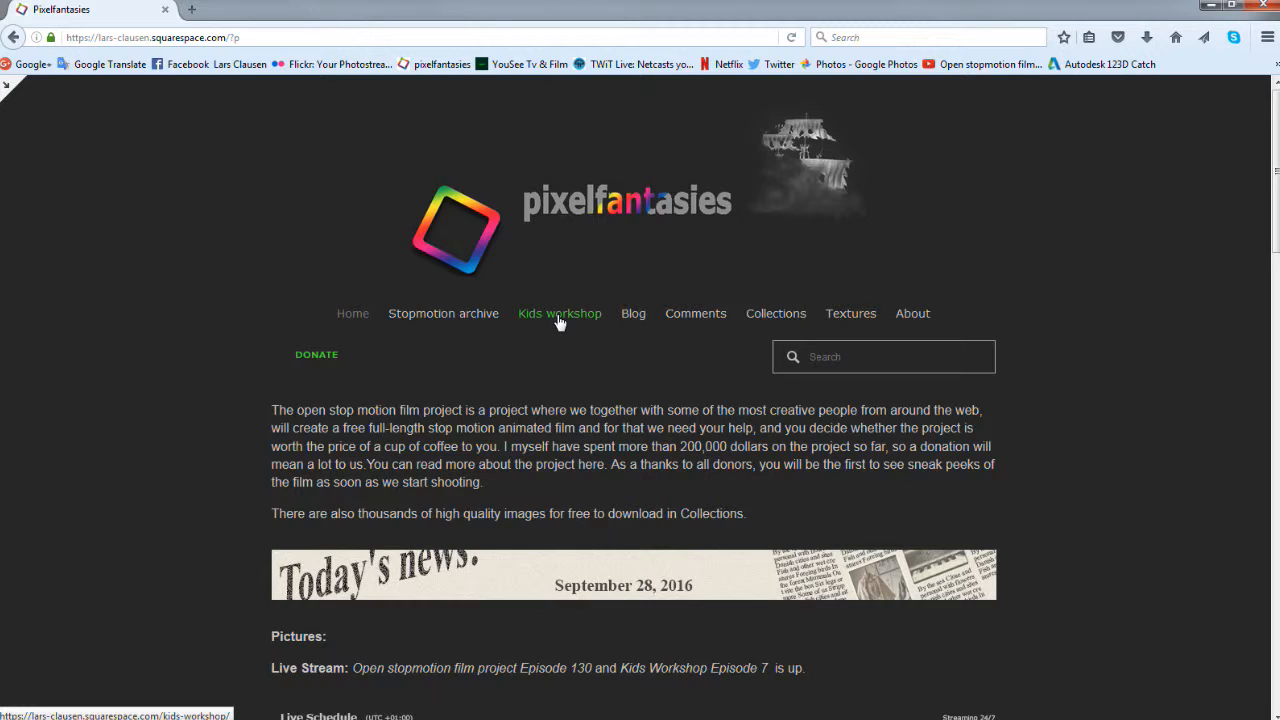
{"action": "mouse_move", "coordinate": [560, 326]}
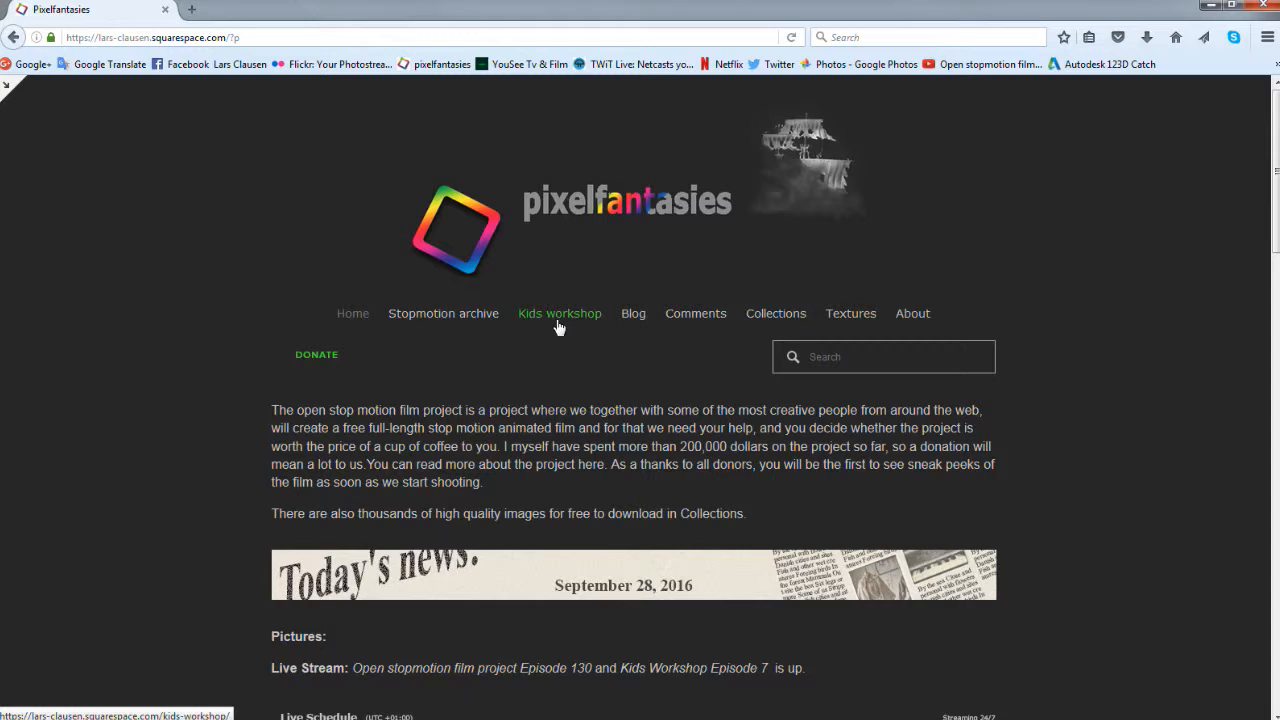
{"action": "left_click", "coordinate": [560, 312]}
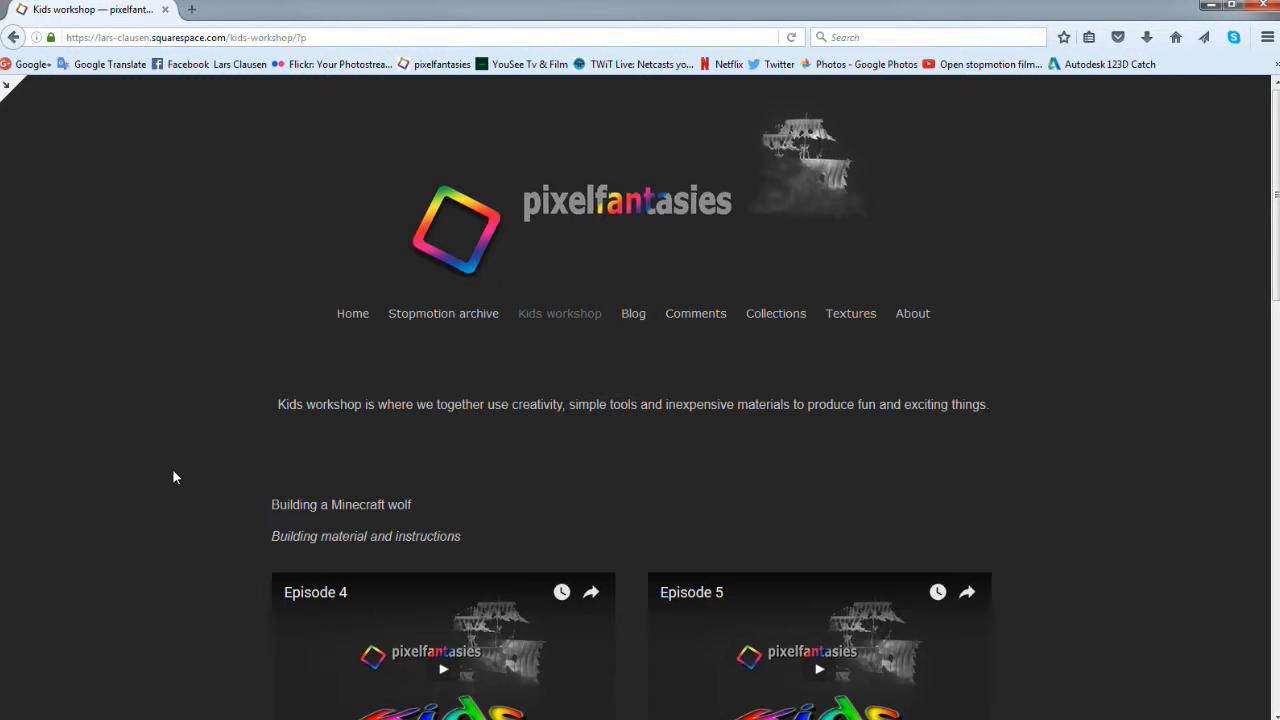
- Scroll through the Minecraft wolf, doll castle and catapult episode videos
{"action": "scroll", "scroll_direction": "down", "scroll_amount": 3}
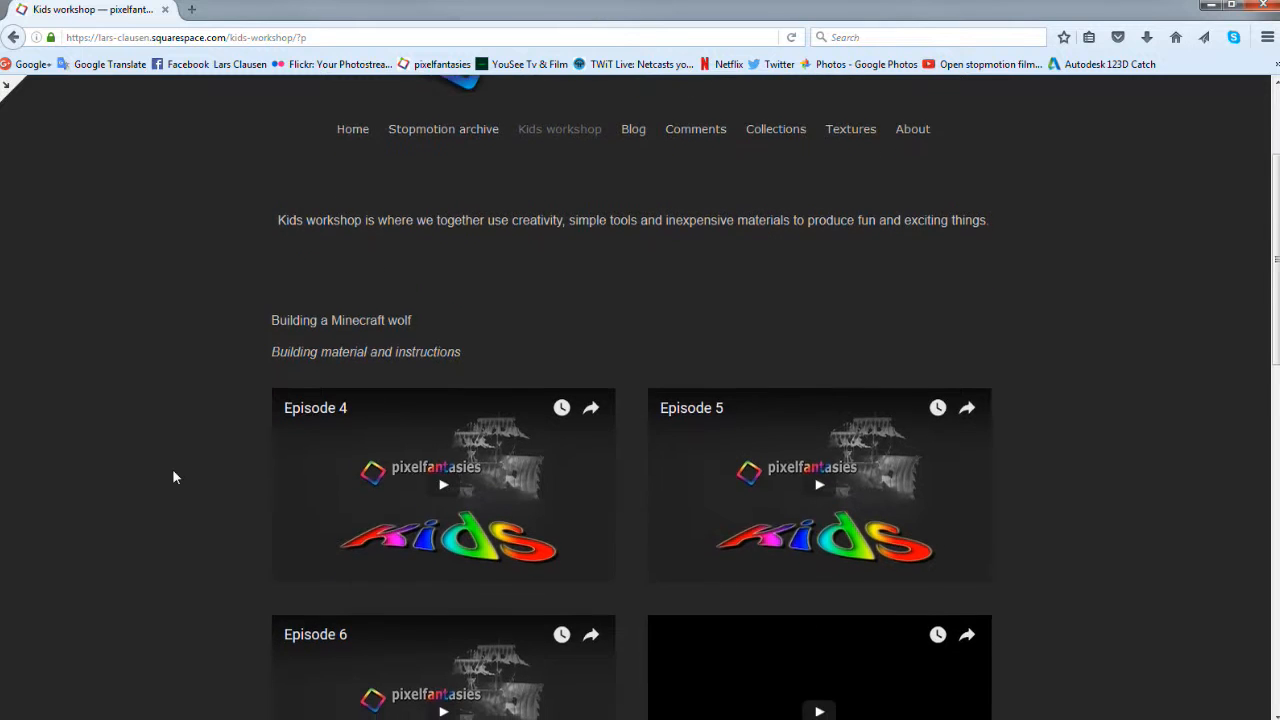
{"action": "scroll", "scroll_direction": "up", "scroll_amount": 3}
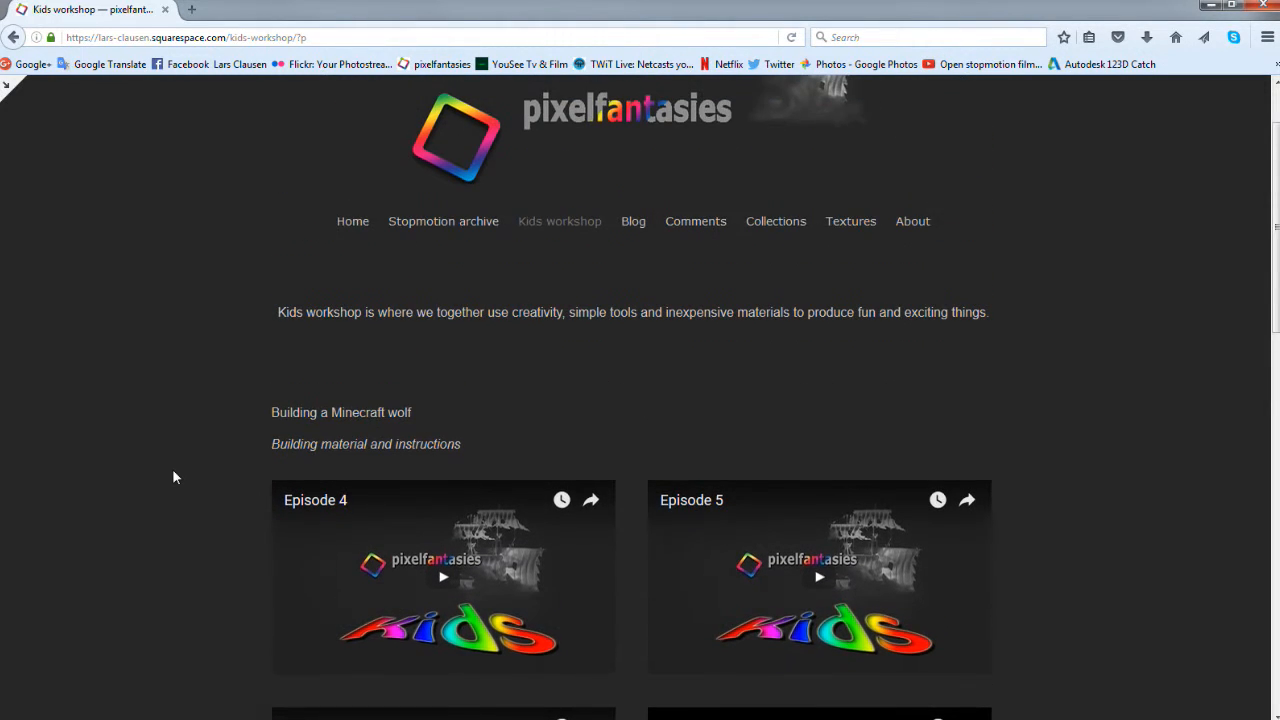
{"action": "scroll", "scroll_direction": "down", "scroll_amount": 3}
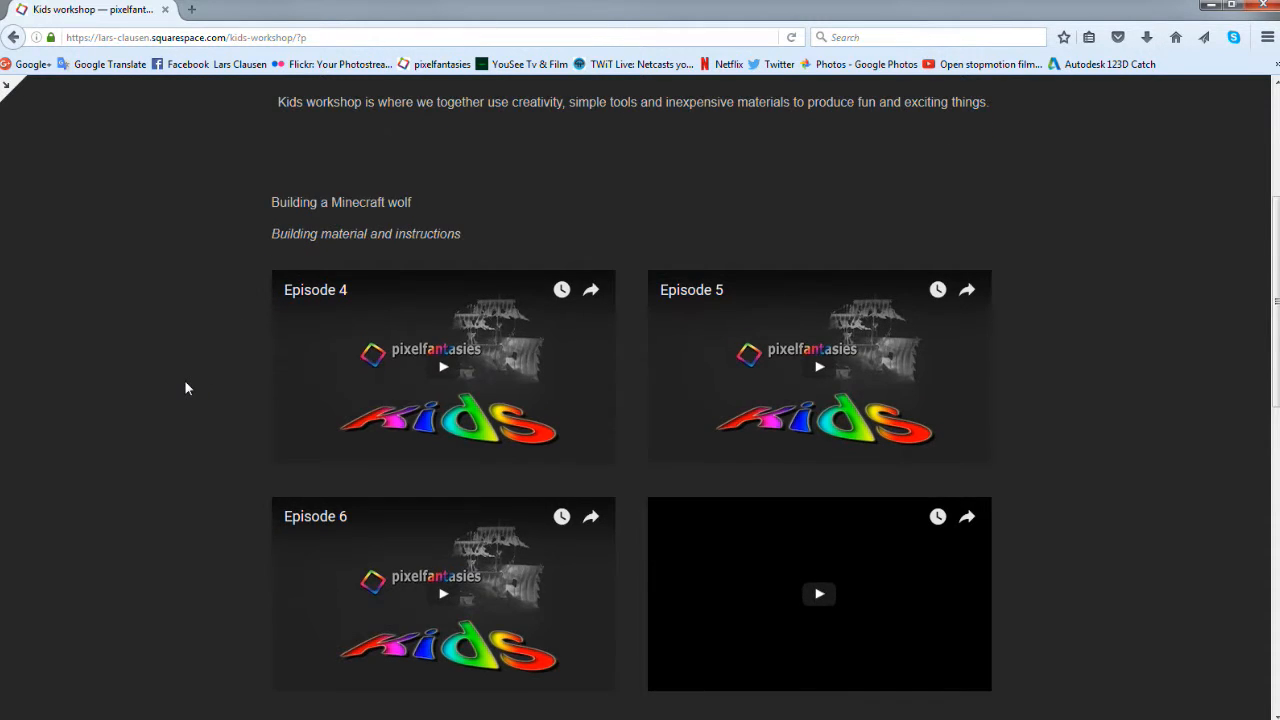
{"action": "scroll", "scroll_direction": "down", "scroll_amount": 3}
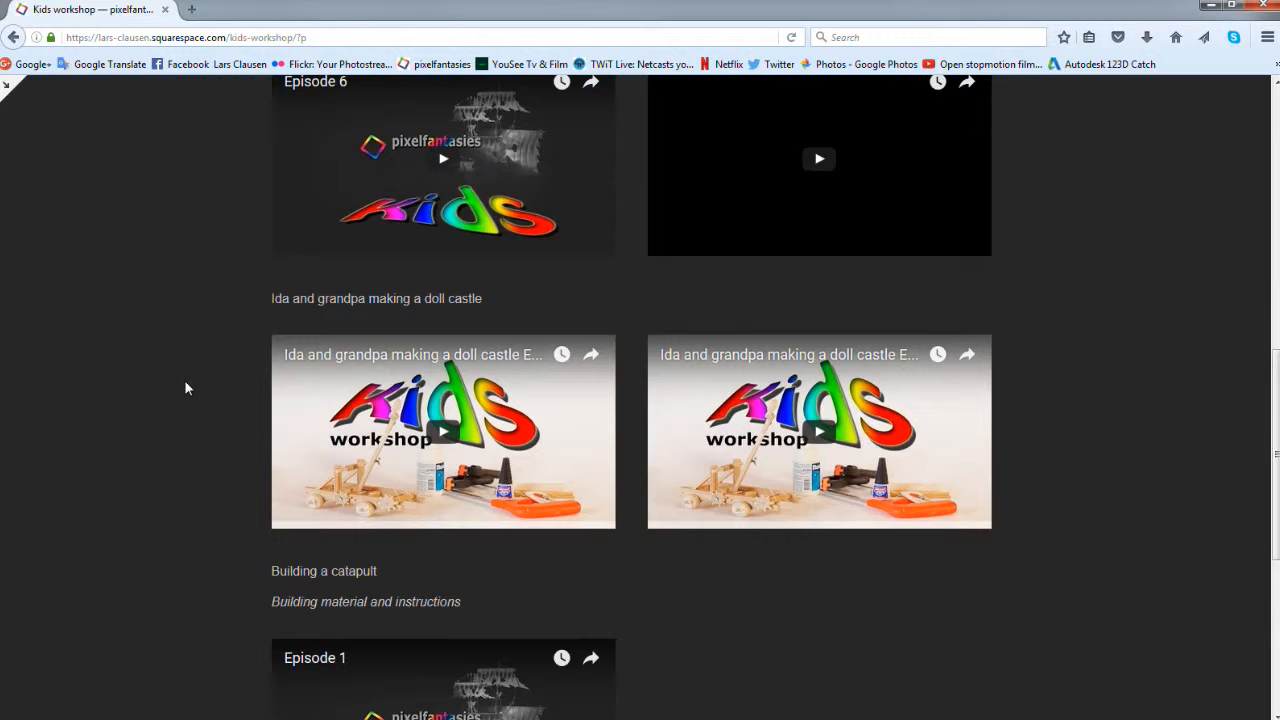
{"action": "scroll", "scroll_direction": "down", "scroll_amount": 3}
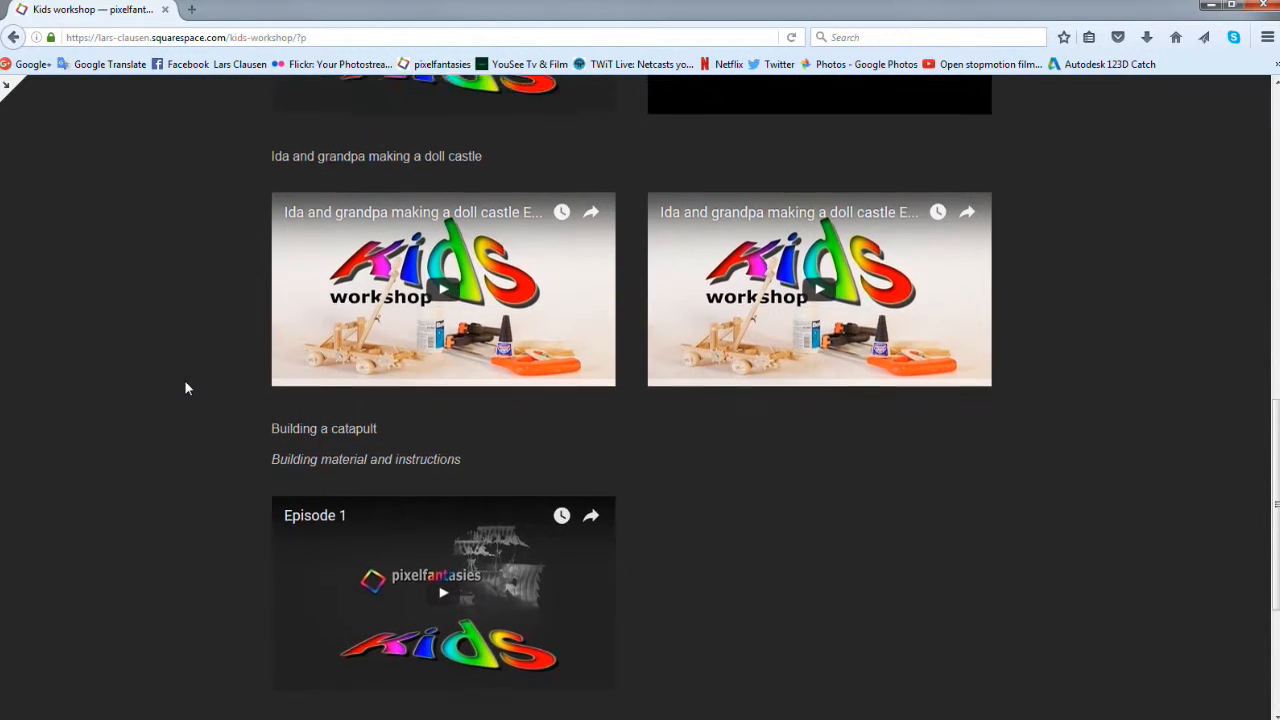
{"action": "scroll", "scroll_direction": "down", "scroll_amount": 3}
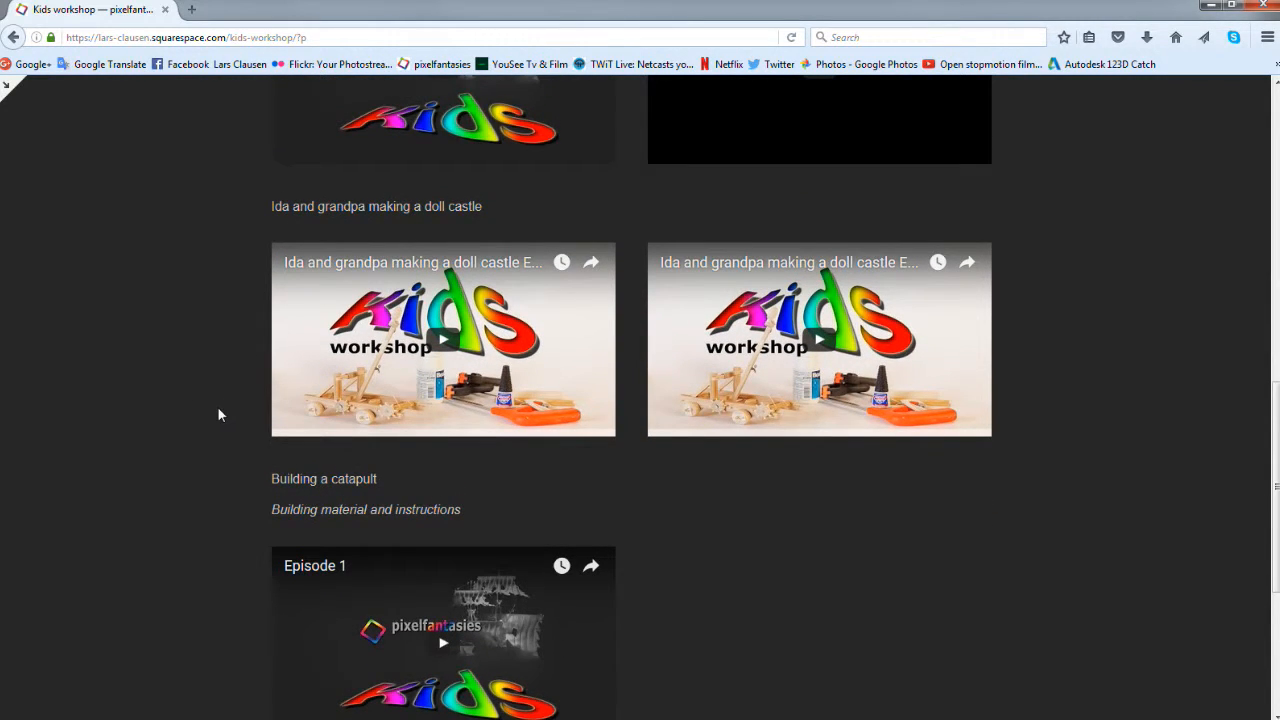
{"action": "scroll", "scroll_direction": "down", "scroll_amount": 3}
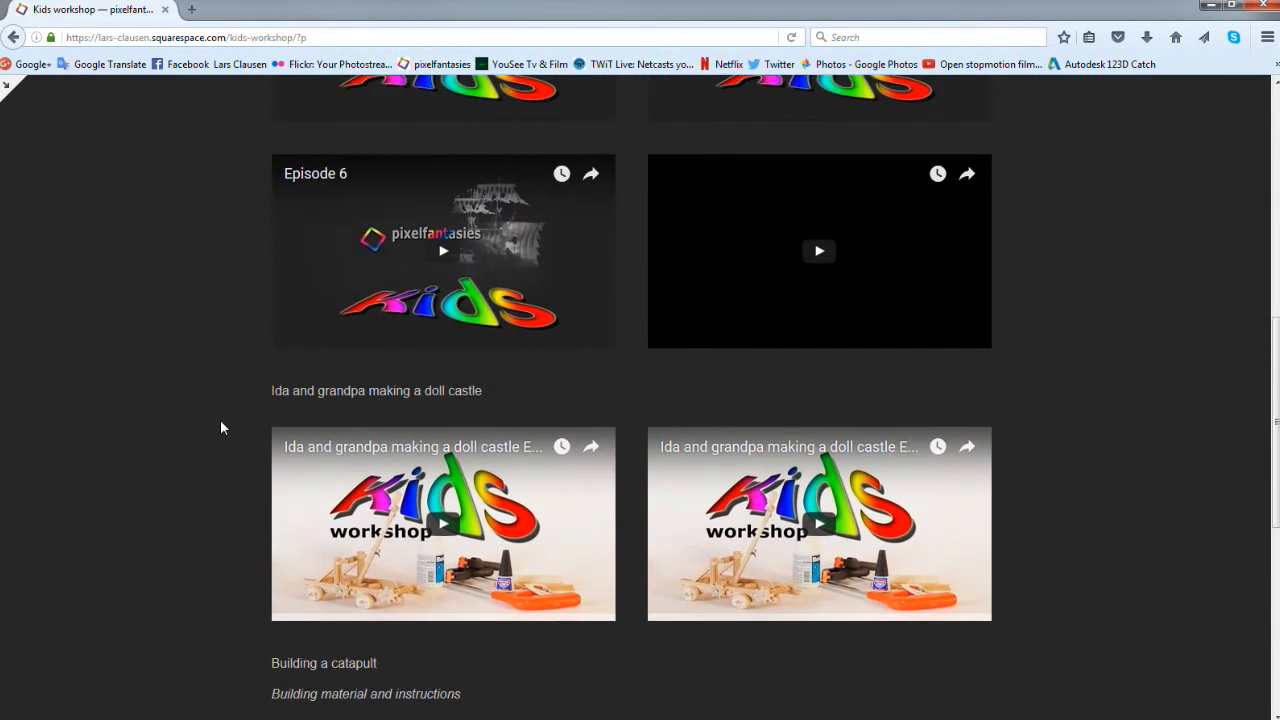
{"action": "scroll", "scroll_direction": "up", "scroll_amount": 3}
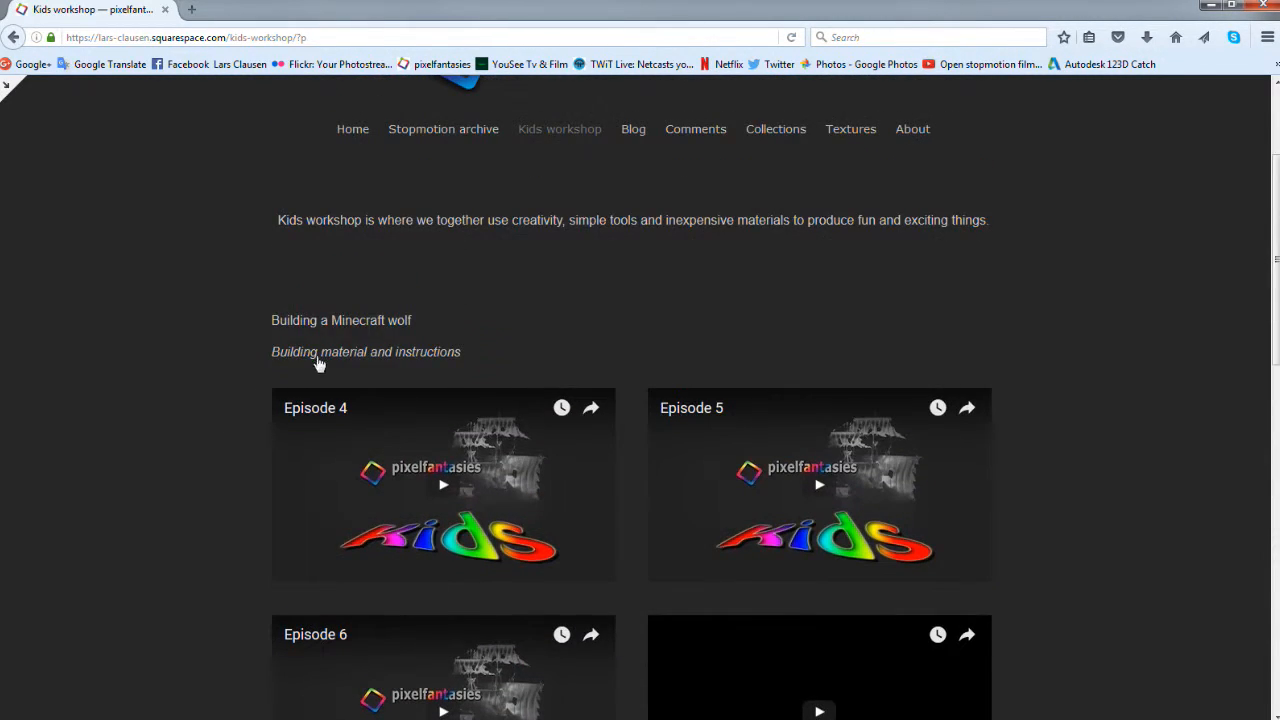
{"action": "mouse_move", "coordinate": [310, 368]}
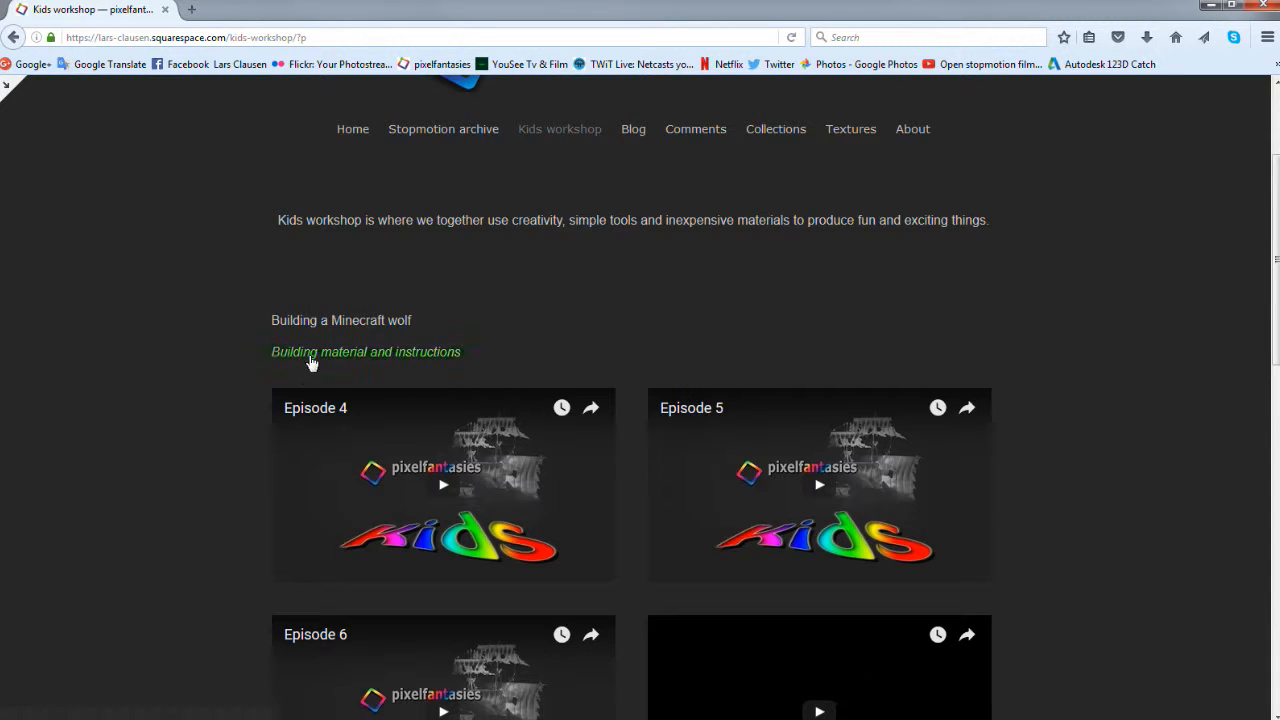
{"action": "mouse_move", "coordinate": [318, 360]}
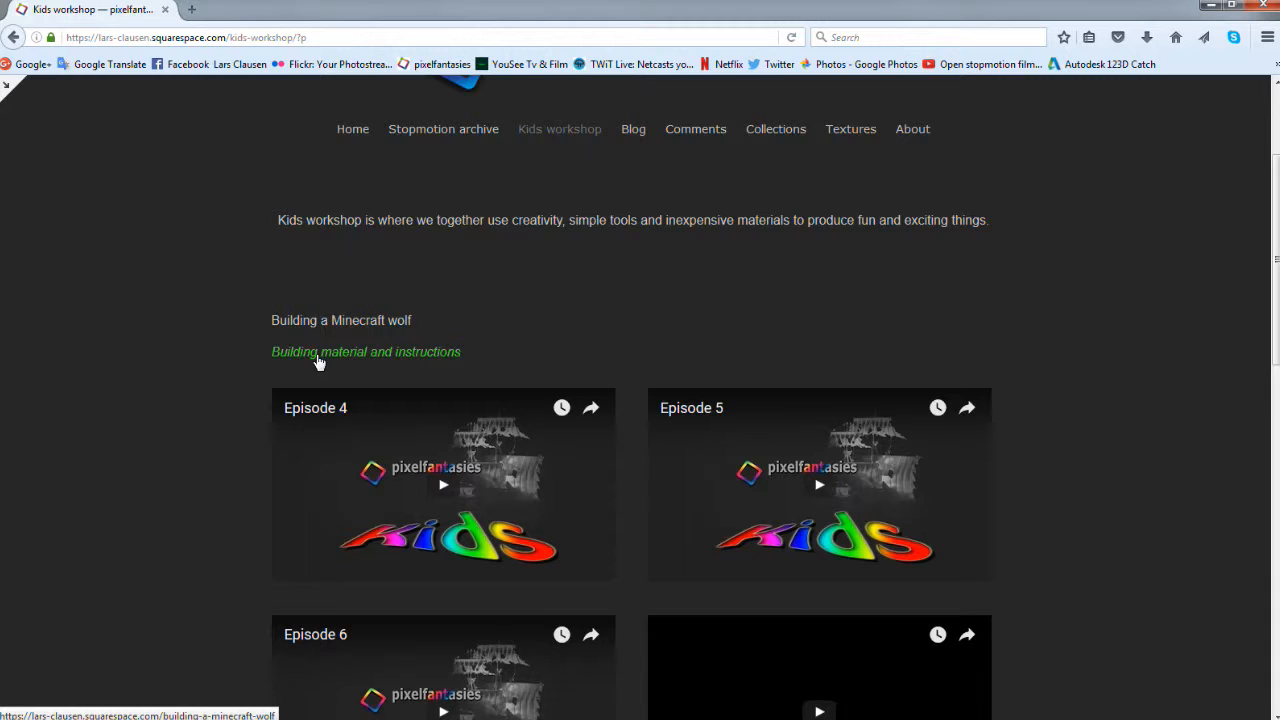
{"action": "mouse_move", "coordinate": [368, 358]}
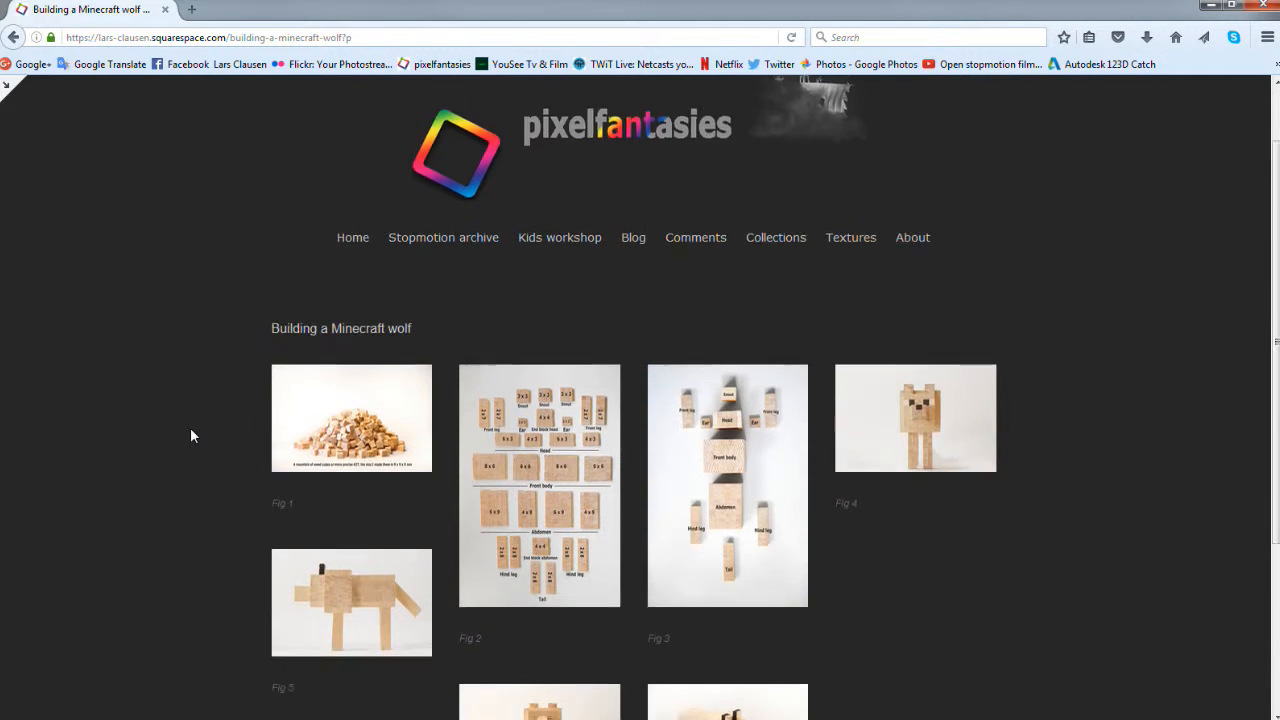
- Scroll down the Building a Minecraft wolf page to its figure photos
{"action": "scroll", "scroll_direction": "down", "scroll_amount": 3}
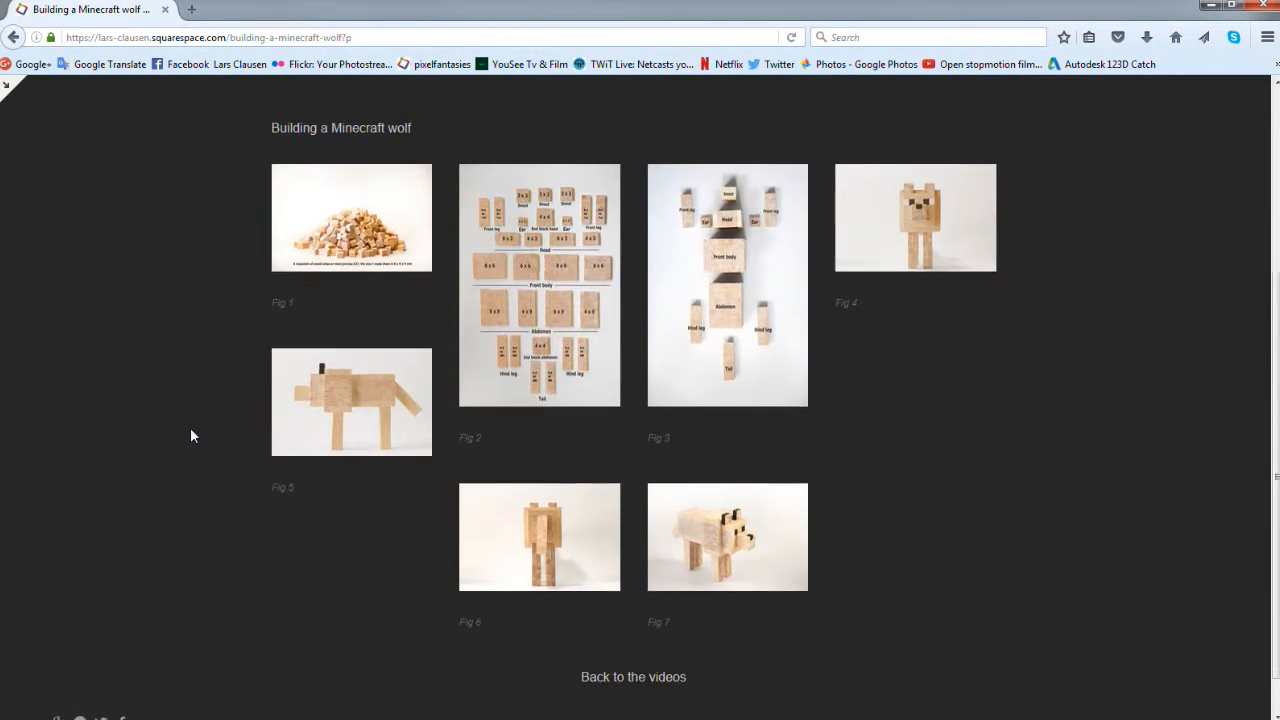
{"action": "mouse_move", "coordinate": [372, 248]}
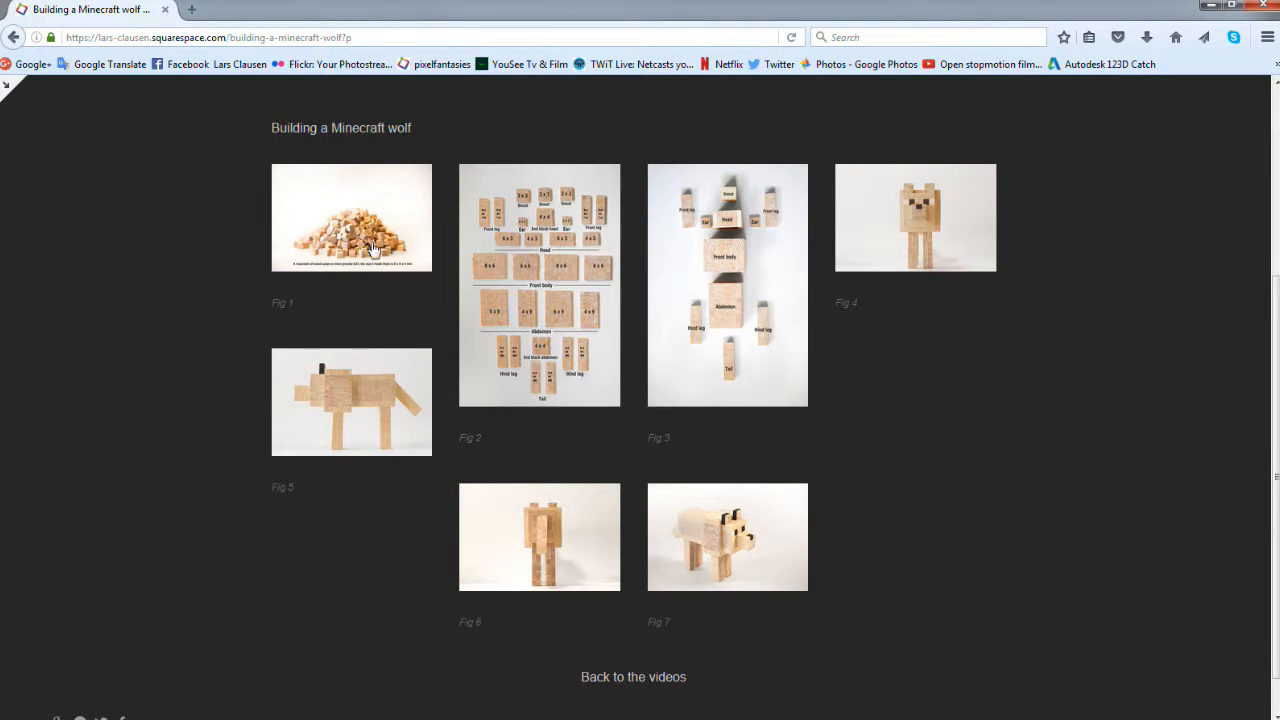
{"action": "mouse_move", "coordinate": [362, 236]}
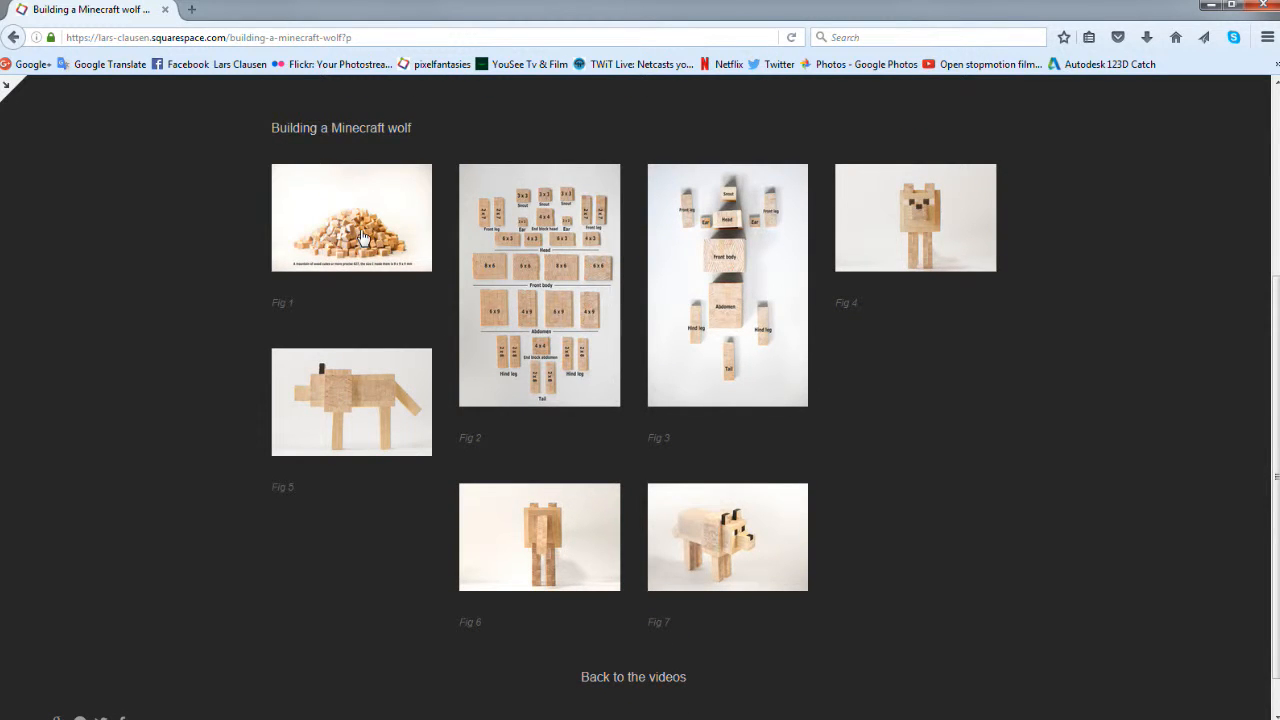
- Enlarge the Fig 1 photo of the 627 wood cubes in the lightbox
{"action": "left_click", "coordinate": [352, 216]}
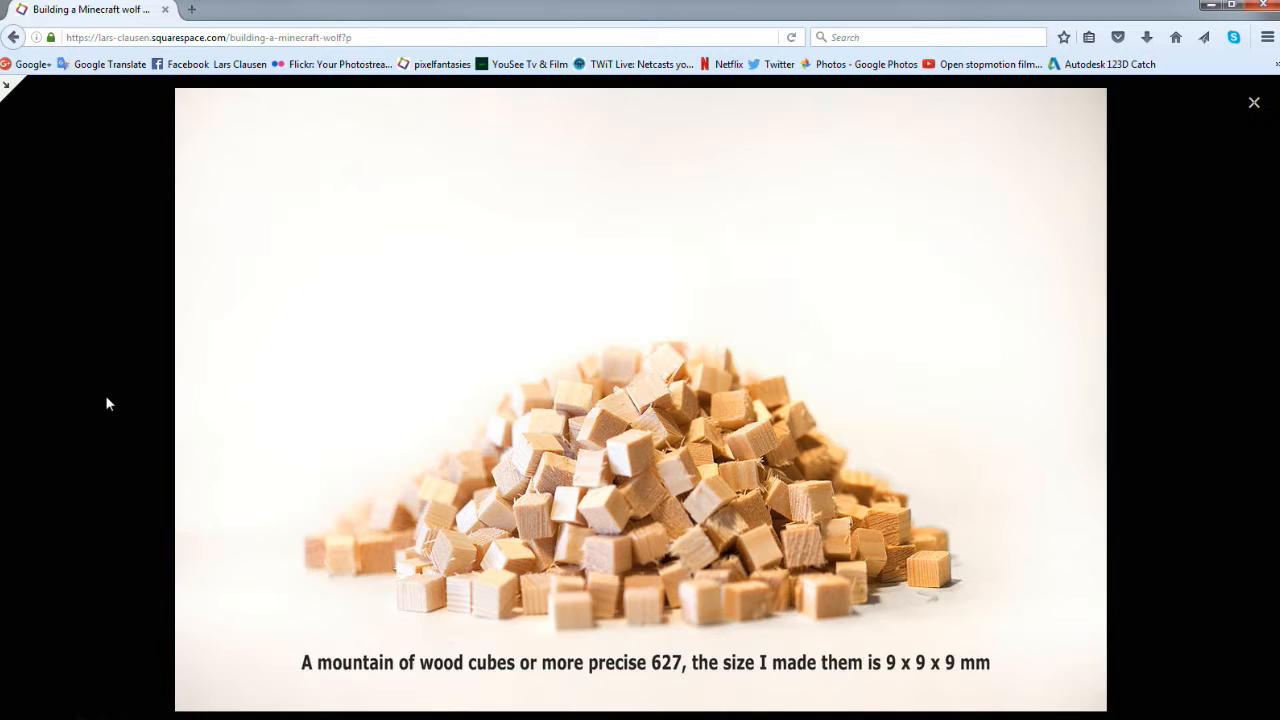
{"action": "mouse_move", "coordinate": [1194, 454]}
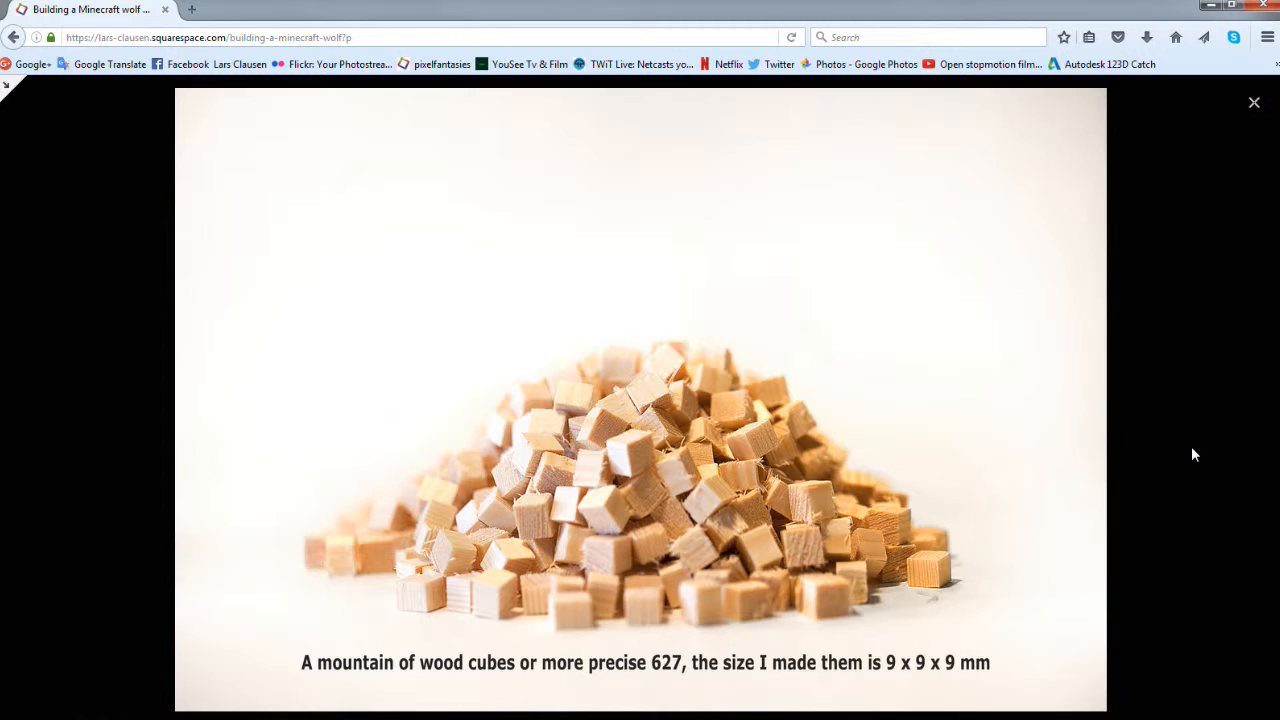
{"action": "mouse_move", "coordinate": [964, 536]}
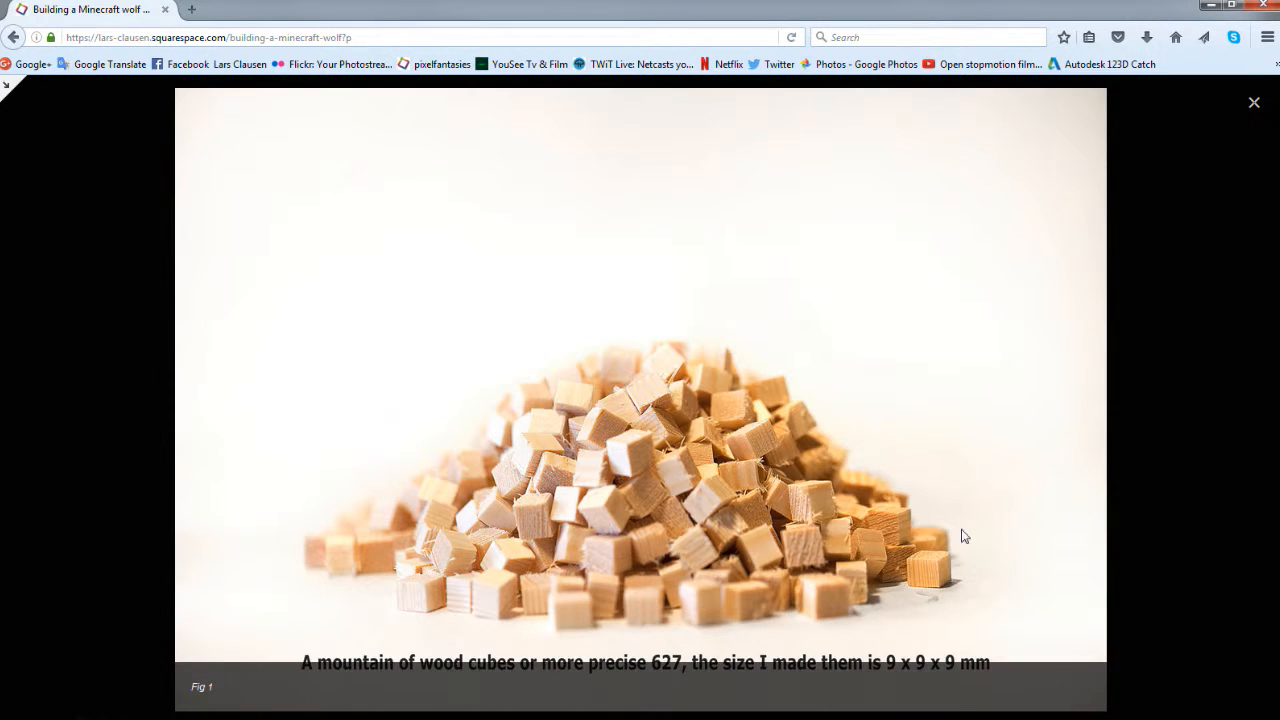
{"action": "mouse_move", "coordinate": [1170, 474]}
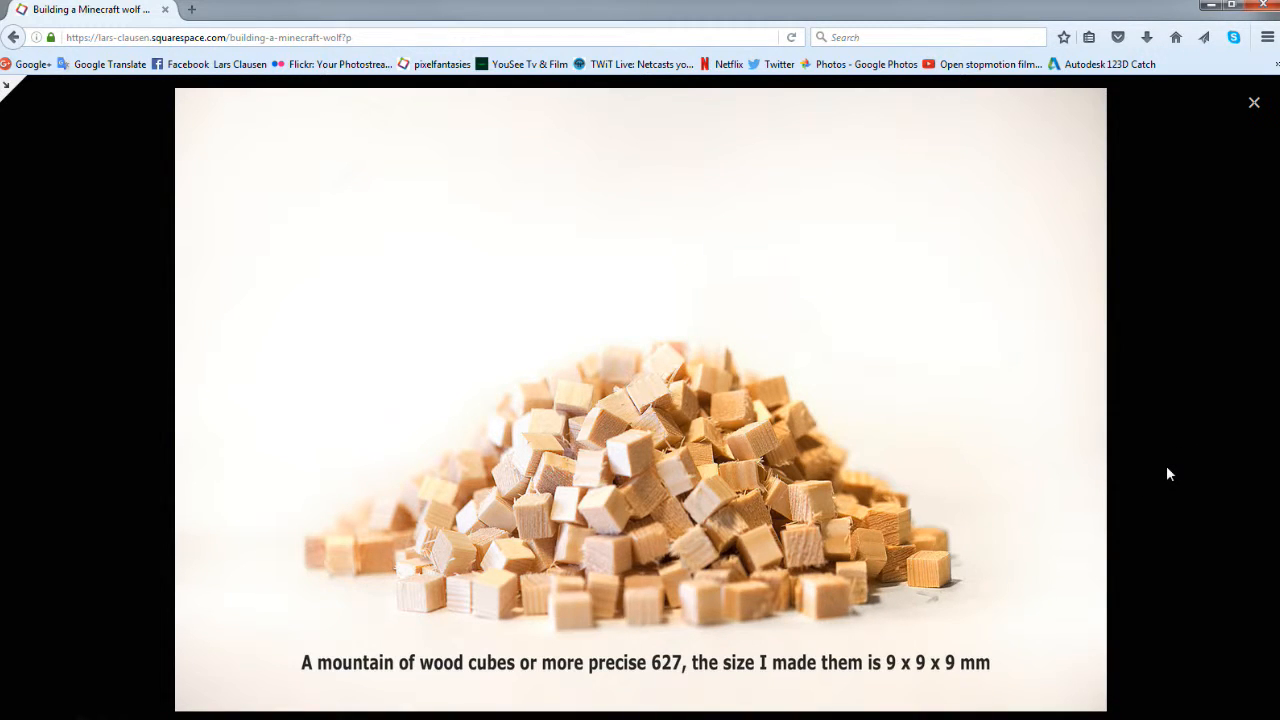
{"action": "mouse_move", "coordinate": [1160, 560]}
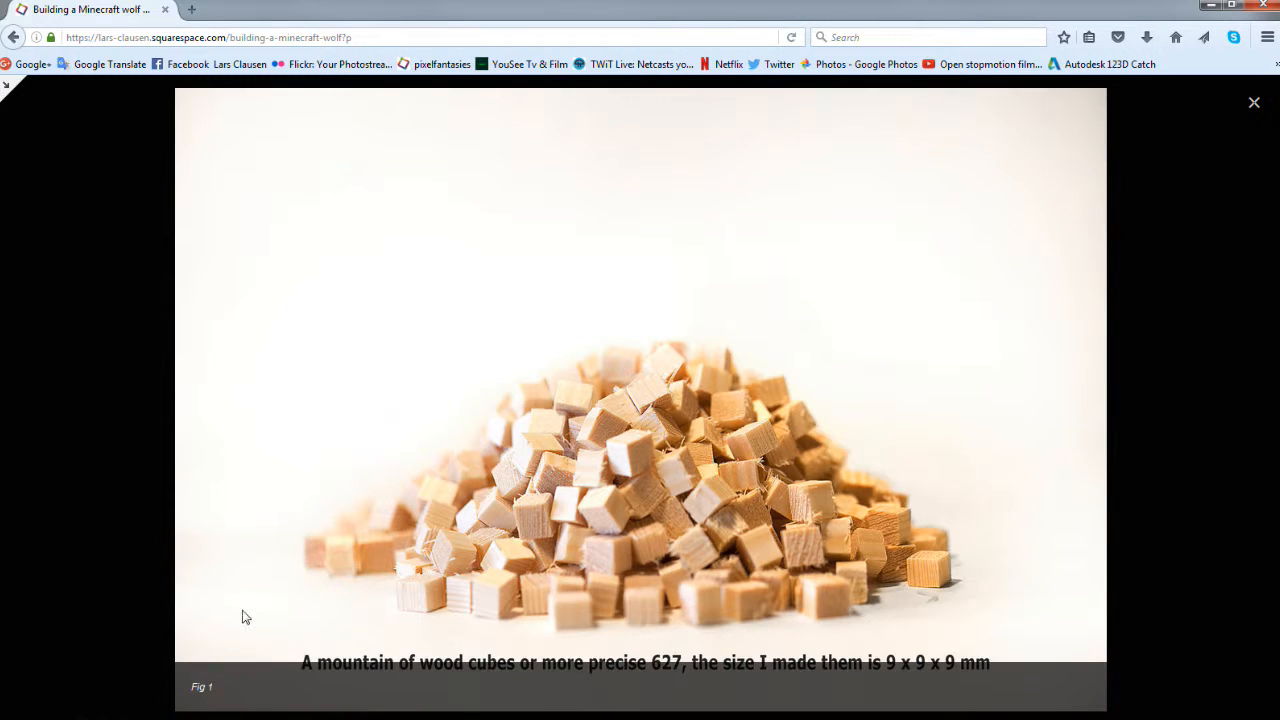
{"action": "mouse_move", "coordinate": [872, 532]}
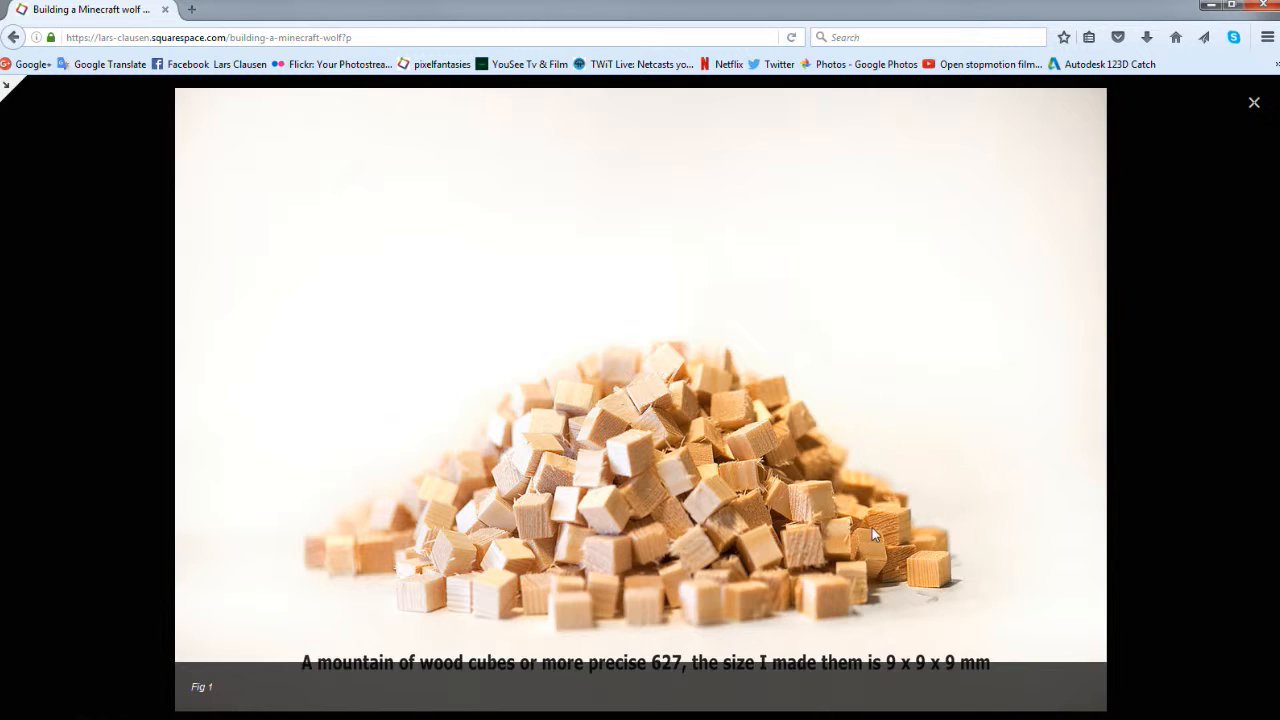
{"action": "mouse_move", "coordinate": [1144, 468]}
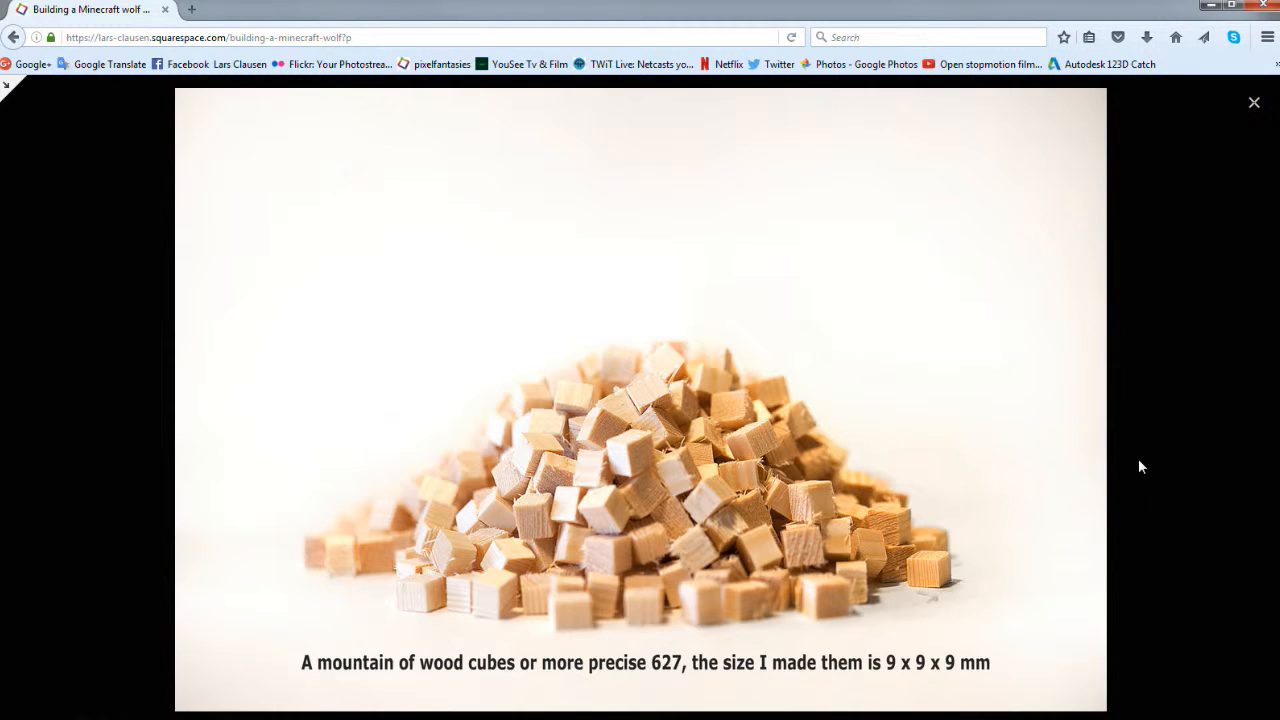